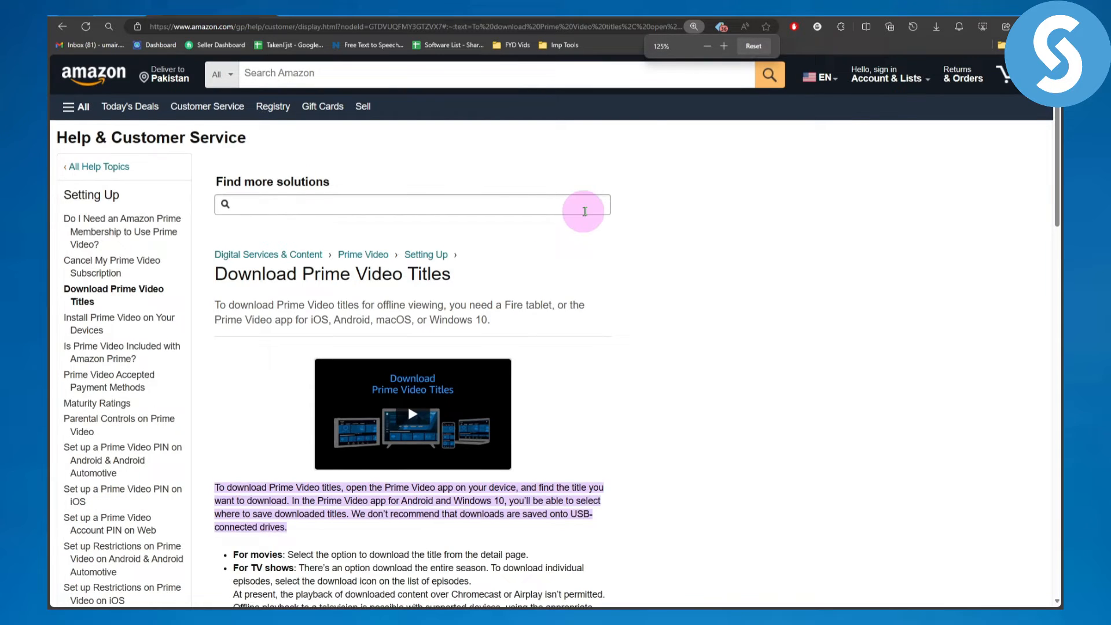
{"action": "scroll", "scroll_direction": "down", "scroll_amount": 3}
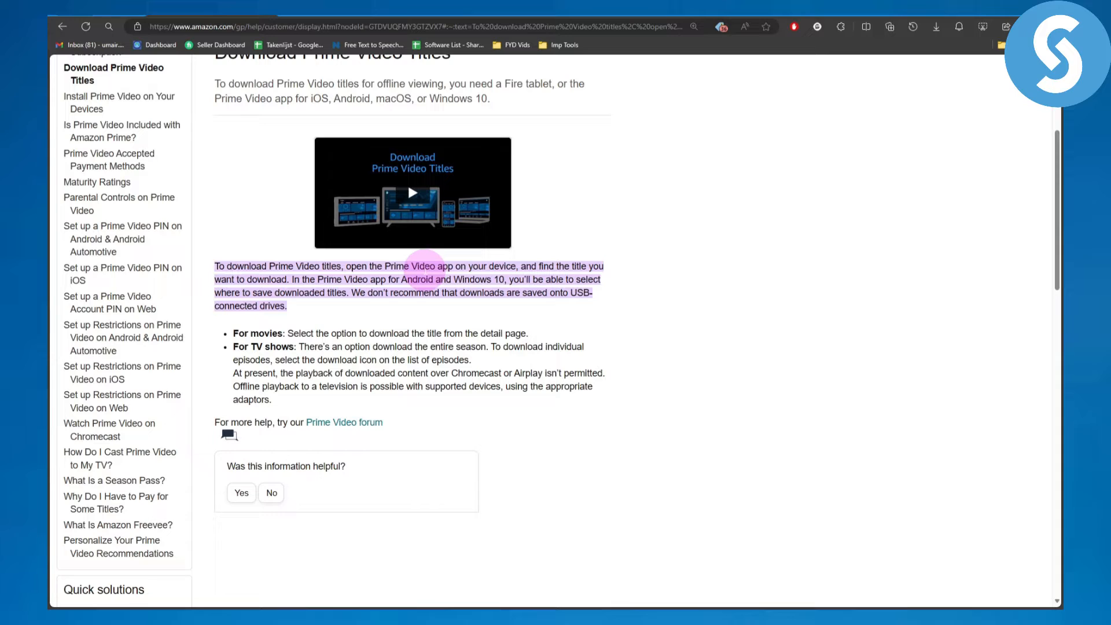
{"action": "mouse_move", "coordinate": [538, 276]}
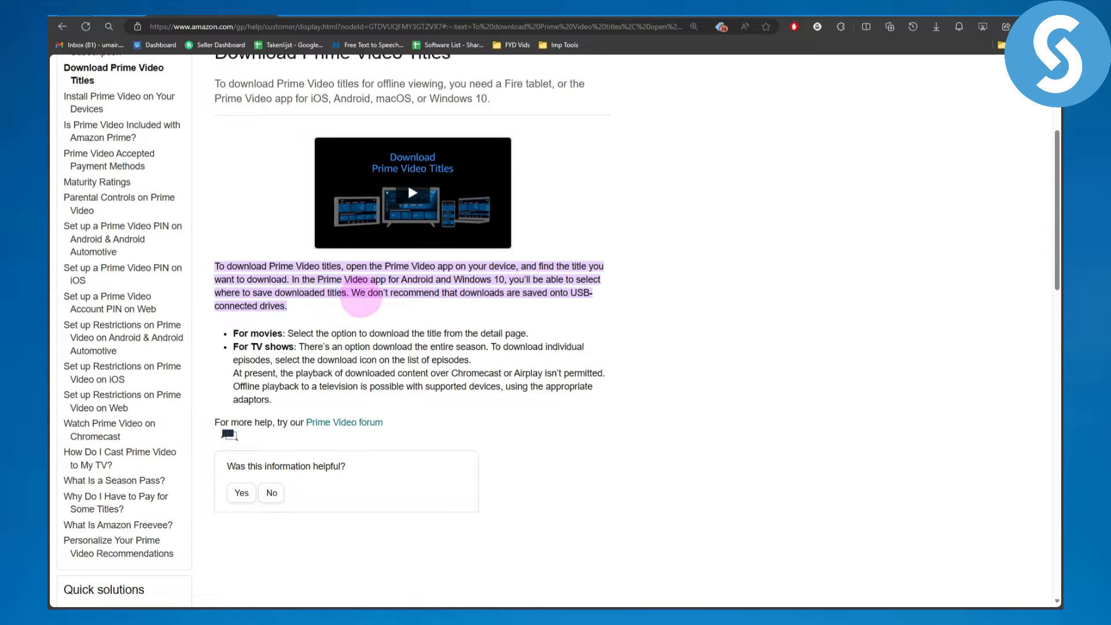
{"action": "mouse_move", "coordinate": [469, 305]}
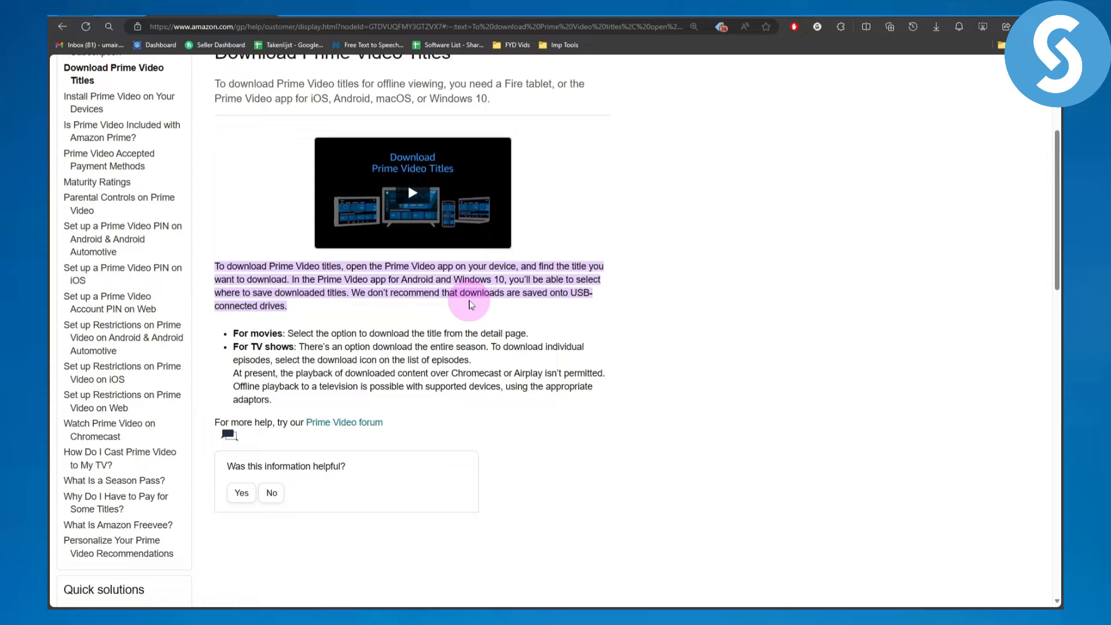
{"action": "mouse_move", "coordinate": [310, 328]}
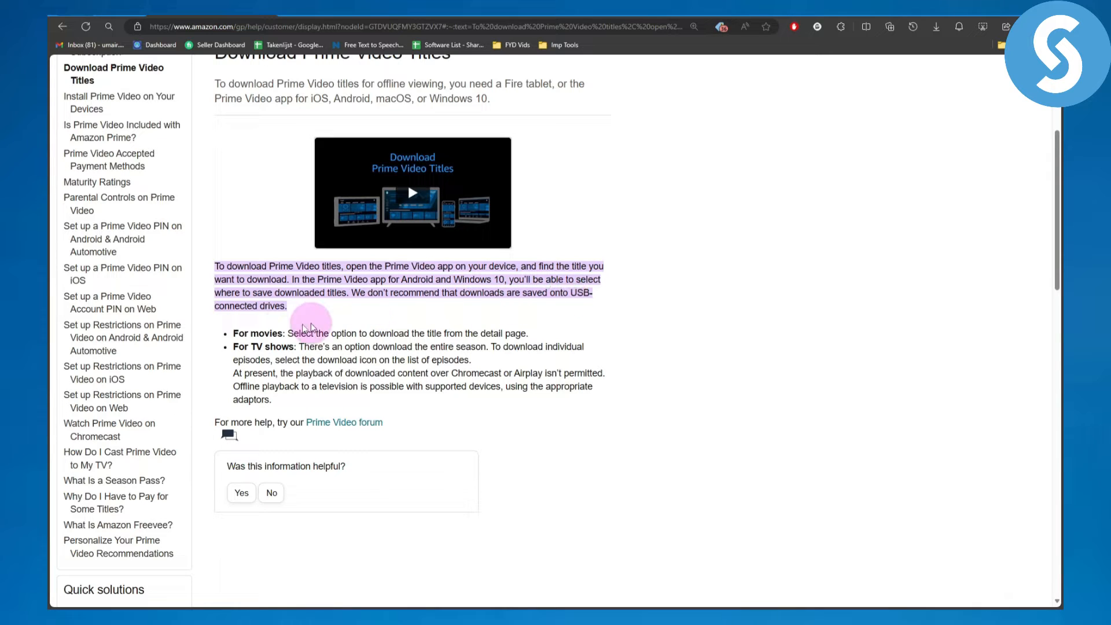
{"action": "mouse_move", "coordinate": [308, 317]}
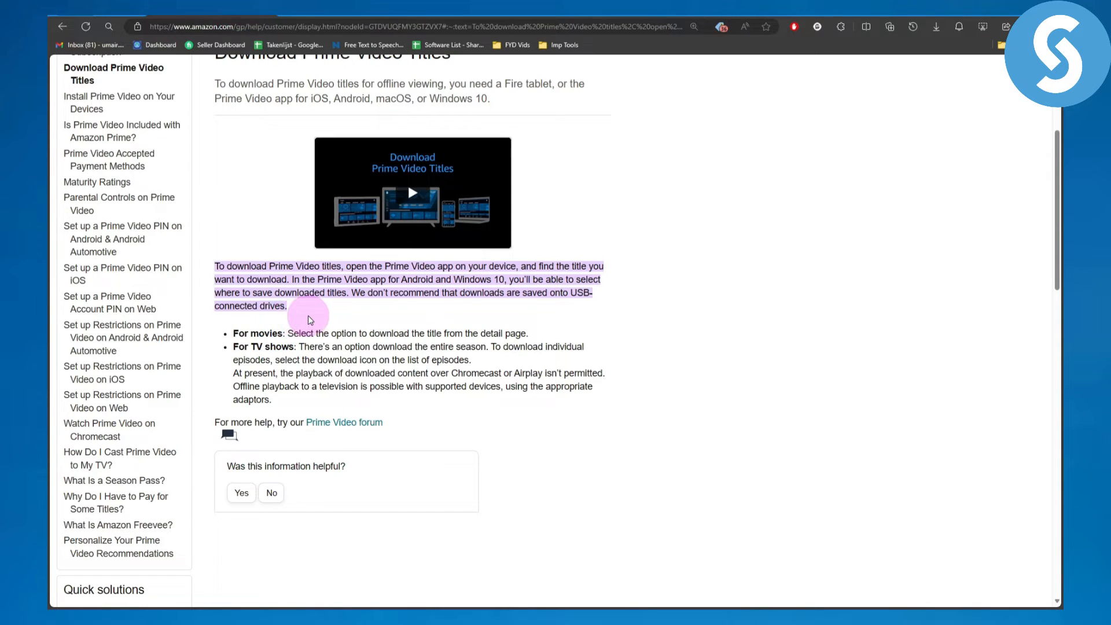
{"action": "mouse_move", "coordinate": [368, 337]}
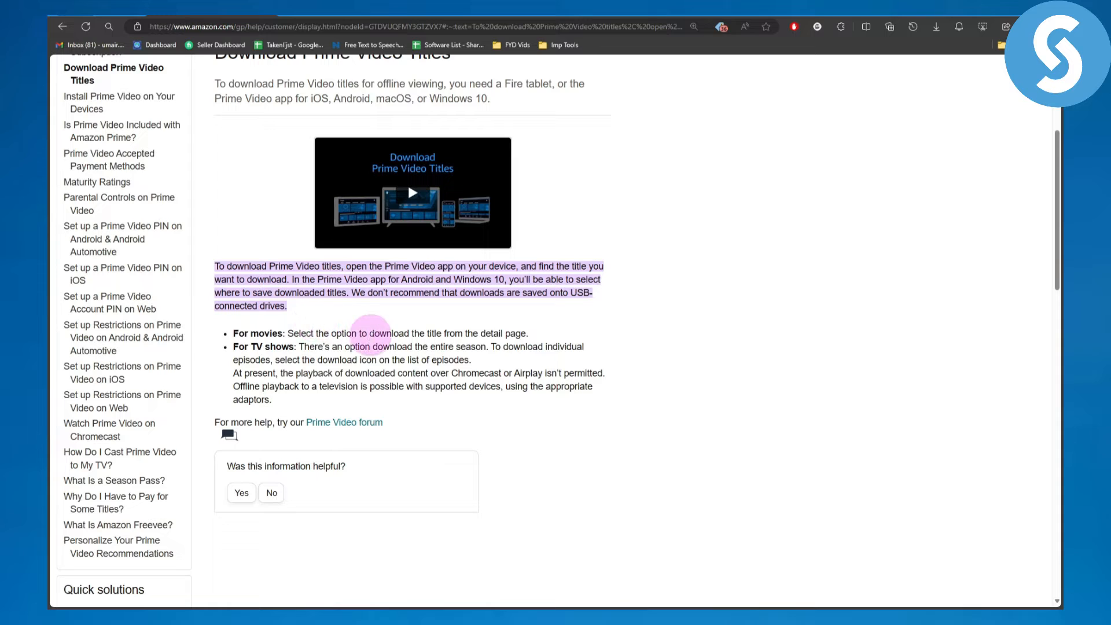
{"action": "mouse_move", "coordinate": [469, 337]}
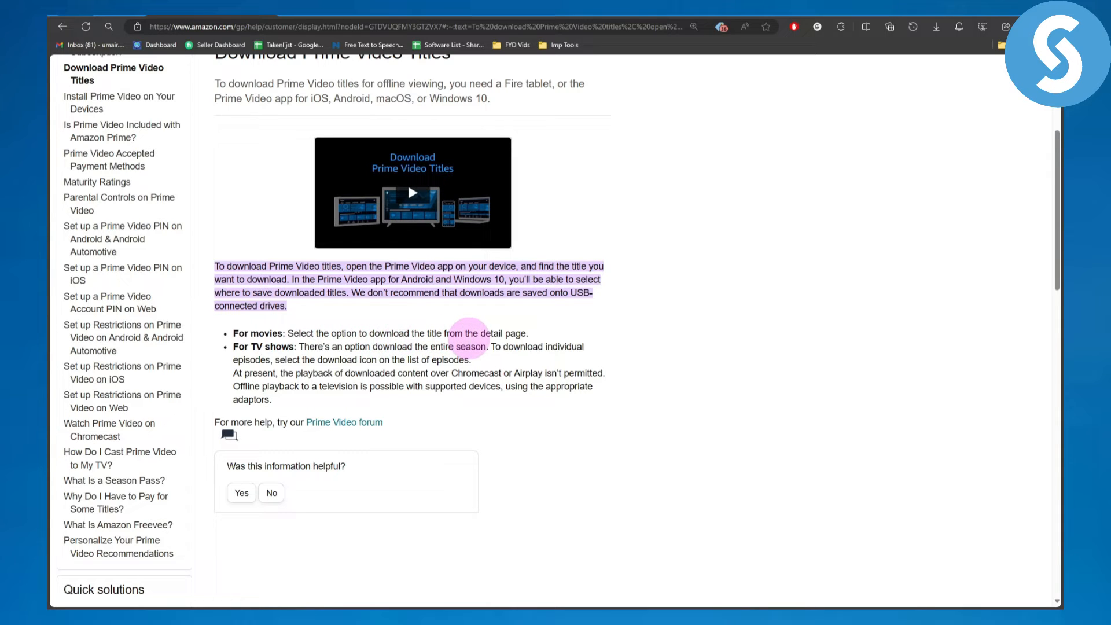
{"action": "mouse_move", "coordinate": [520, 340]}
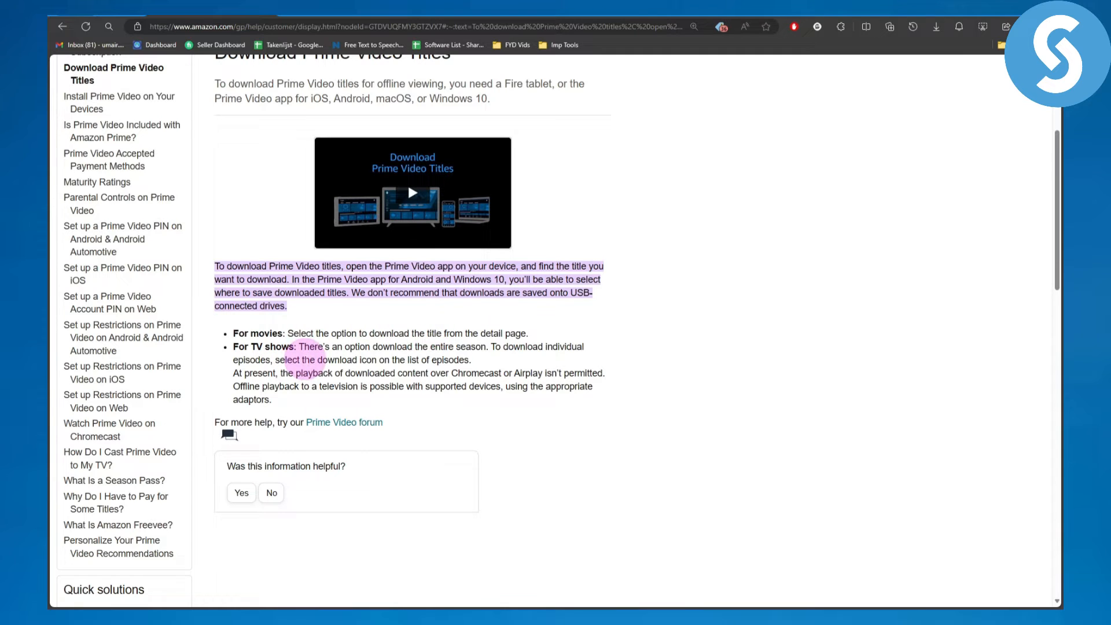
{"action": "mouse_move", "coordinate": [457, 357]}
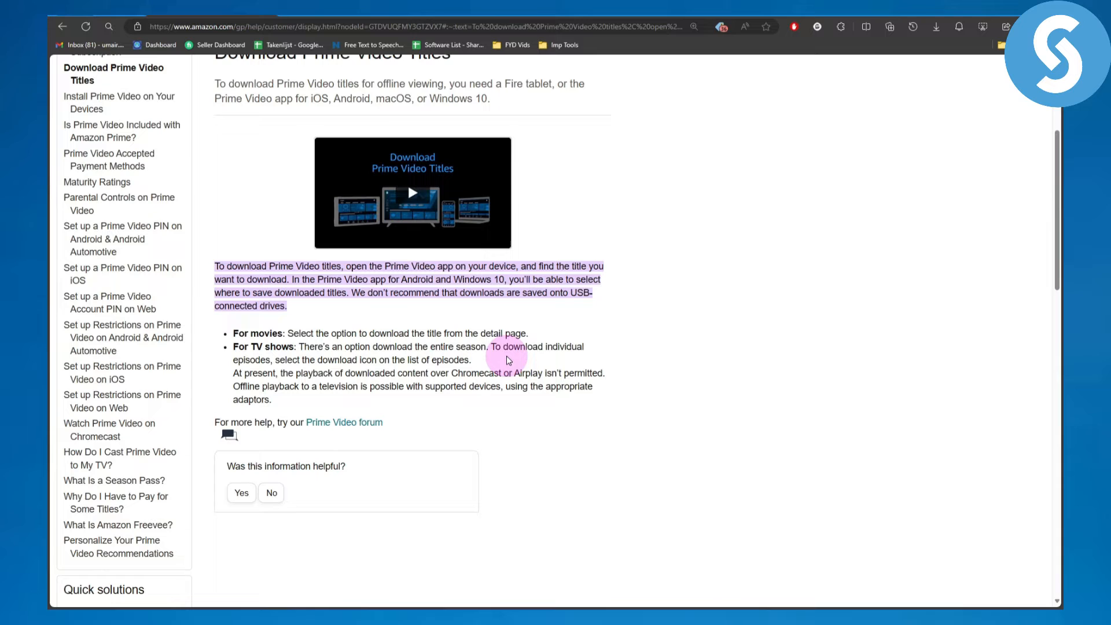
{"action": "mouse_move", "coordinate": [294, 369]}
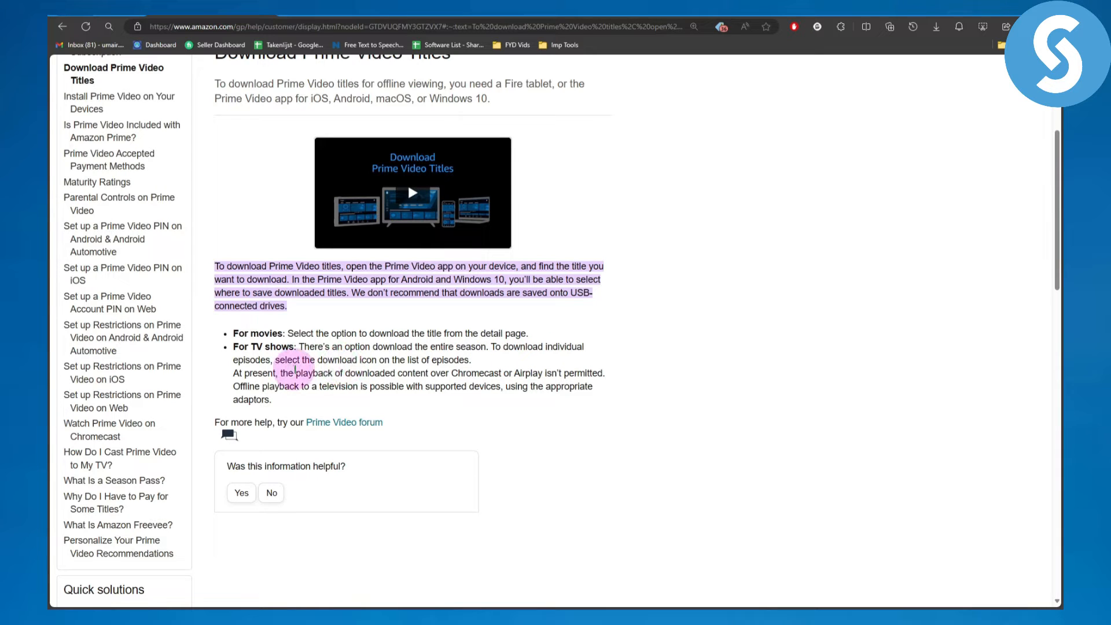
{"action": "mouse_move", "coordinate": [390, 372]}
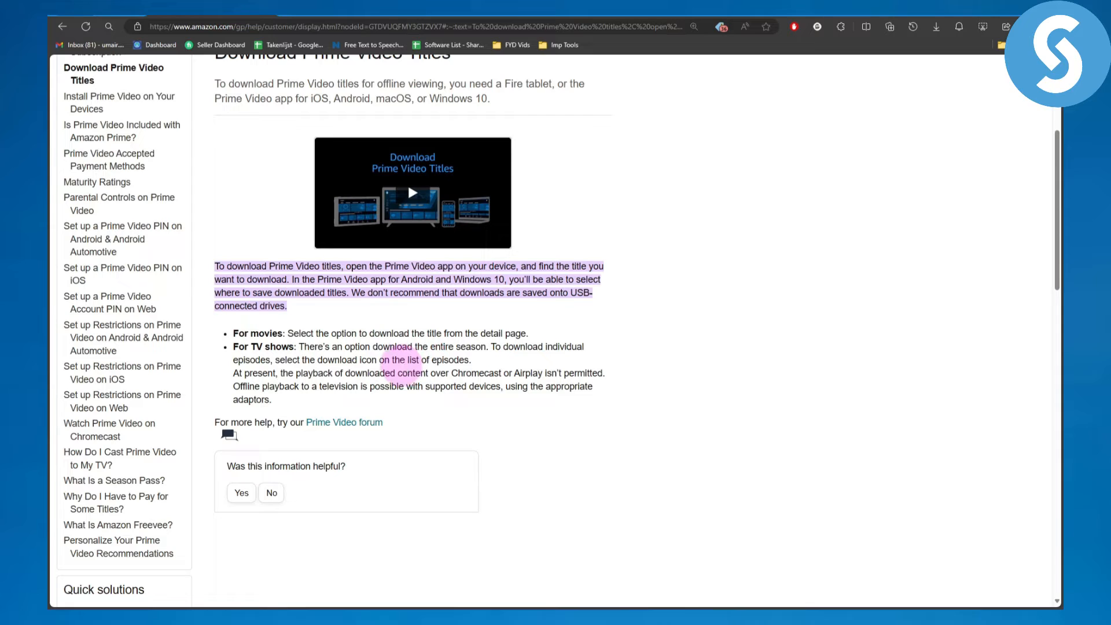
{"action": "mouse_move", "coordinate": [326, 383]}
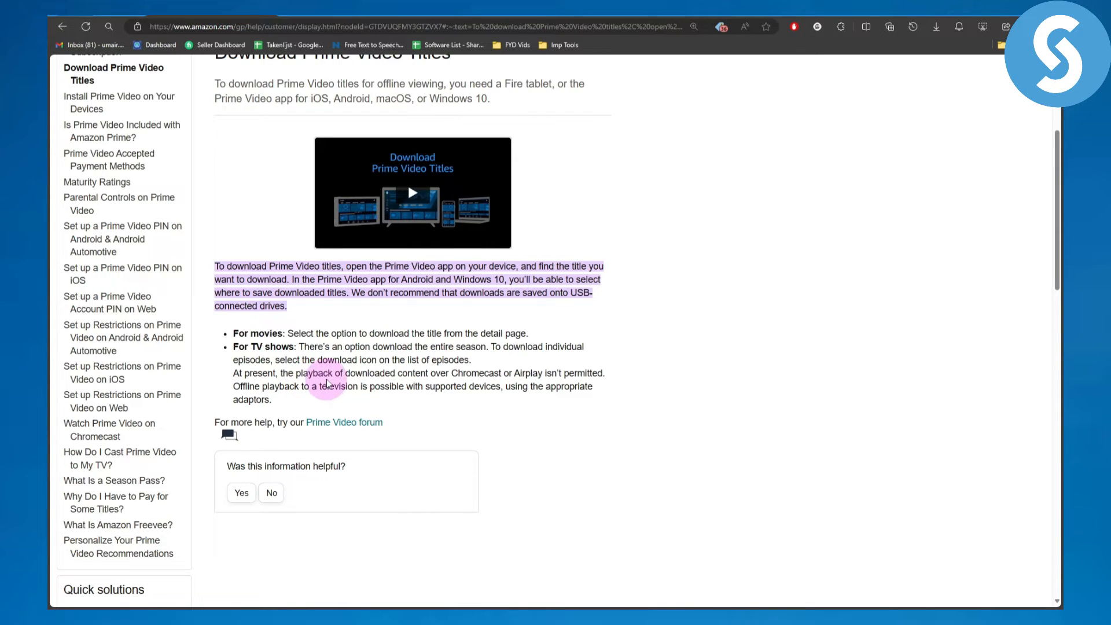
{"action": "mouse_move", "coordinate": [438, 375]}
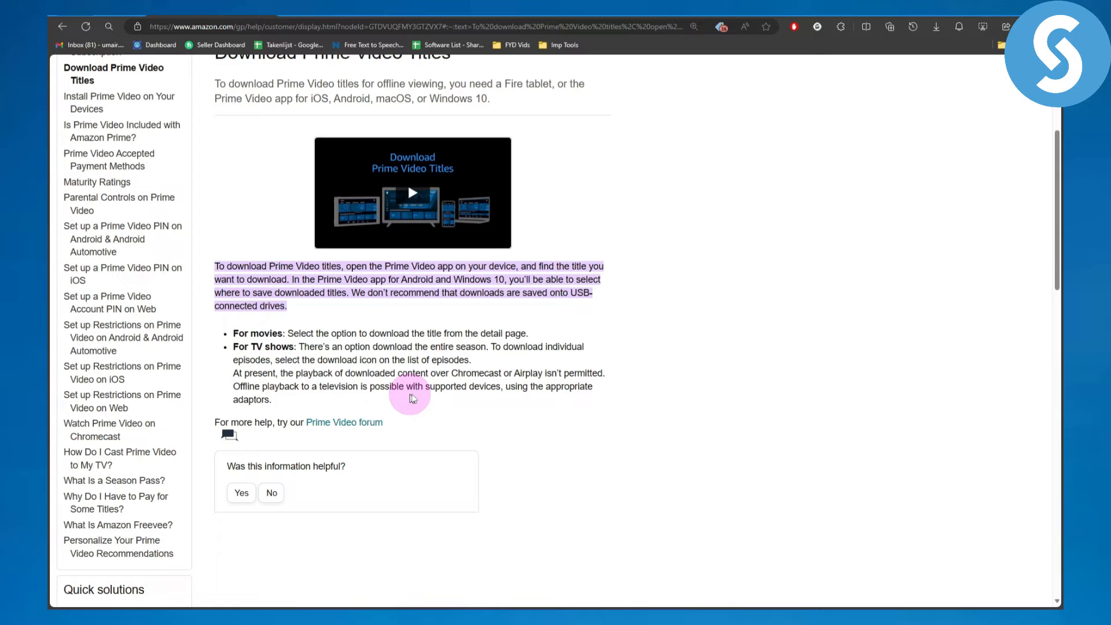
{"action": "mouse_move", "coordinate": [481, 387]}
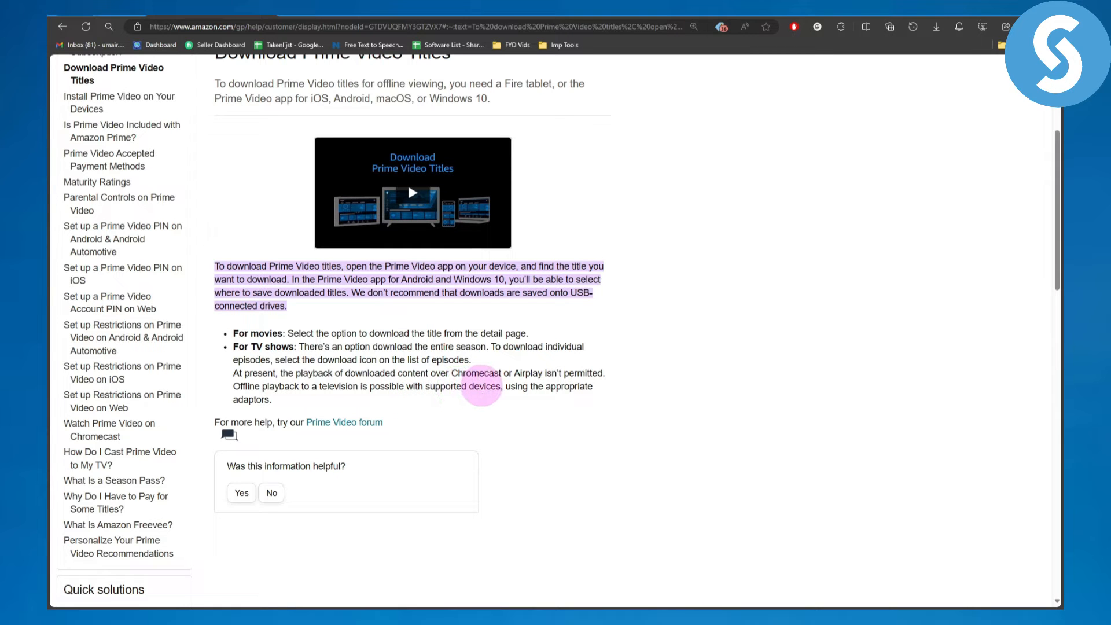
{"action": "scroll", "scroll_direction": "down", "scroll_amount": 3}
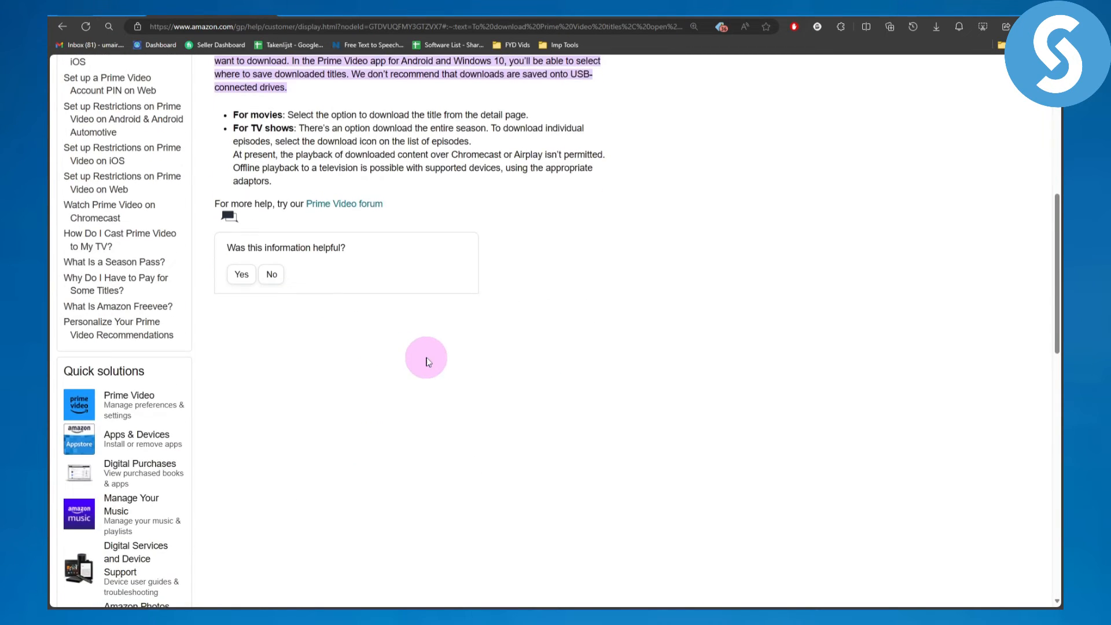
{"action": "scroll", "scroll_direction": "up", "scroll_amount": 3}
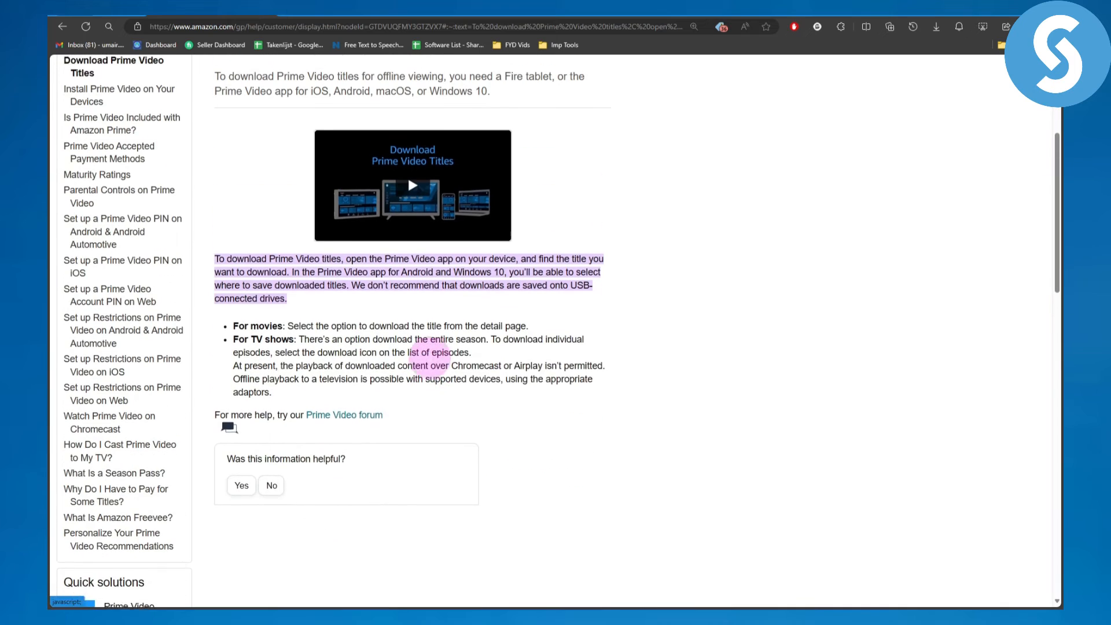
{"action": "scroll", "scroll_direction": "down", "scroll_amount": 3}
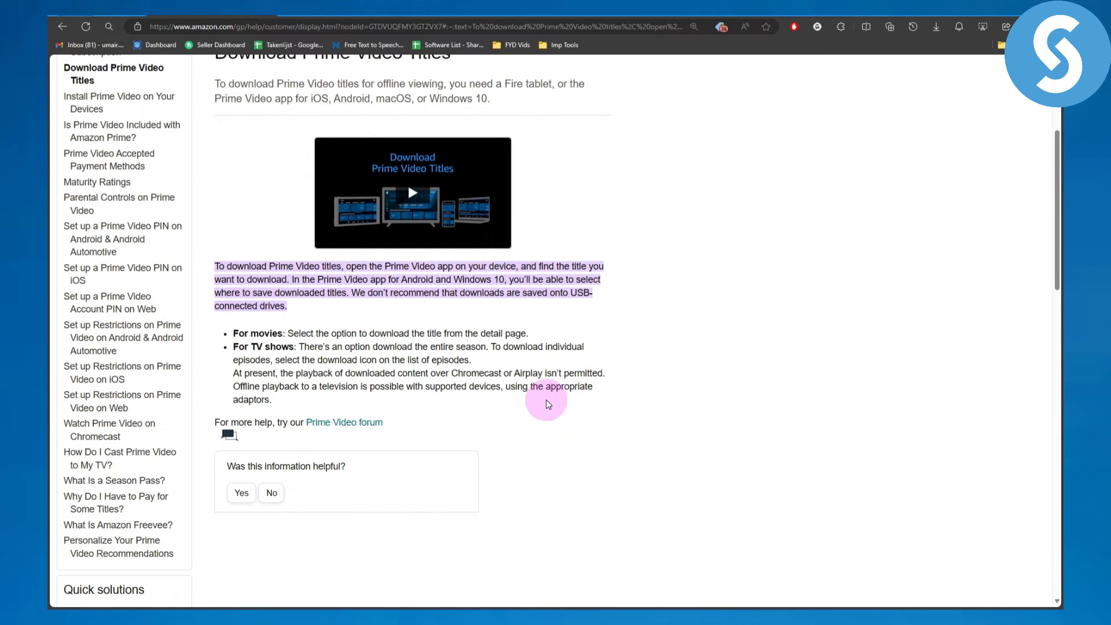